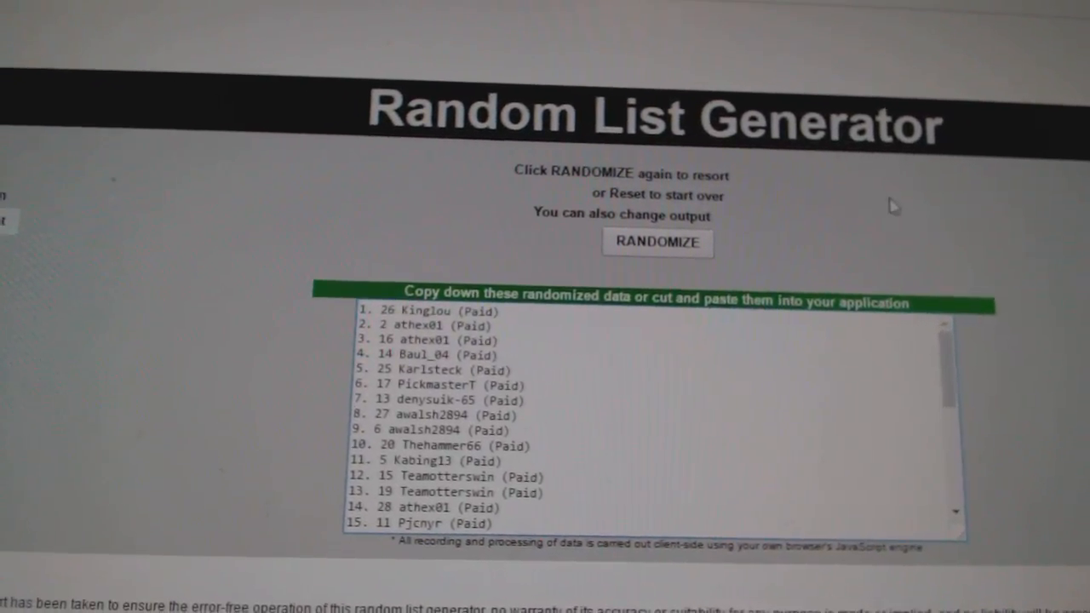
- Reshuffle the paid participant names into a fresh random order with Randomize
click(657, 242)
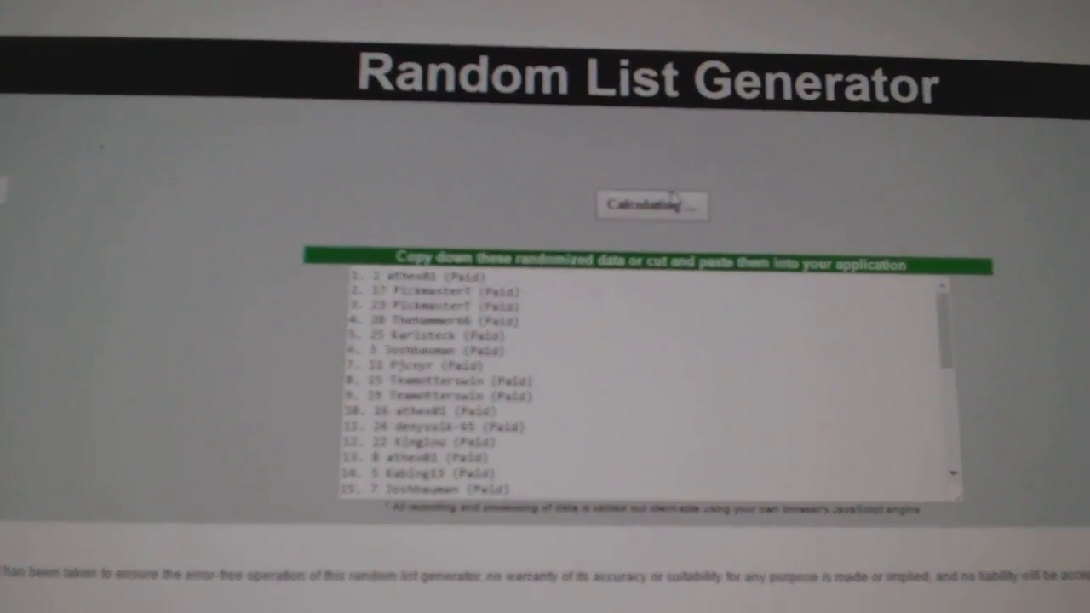
click(650, 205)
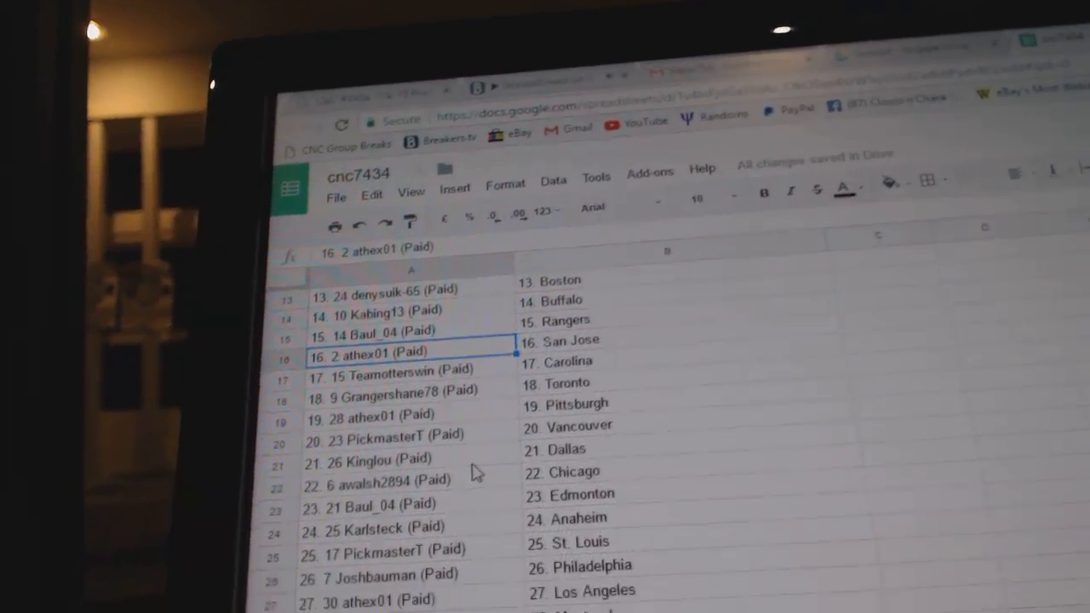
- Scroll down the sheet to view participants 20–30 paired with teams through Tampa Bay
scroll(down, 3)
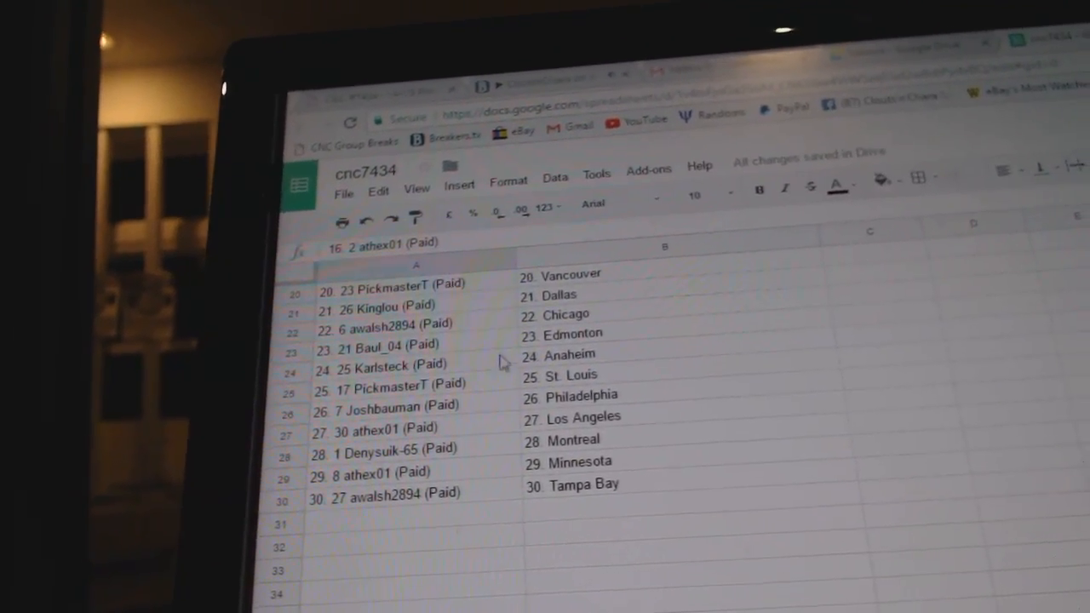